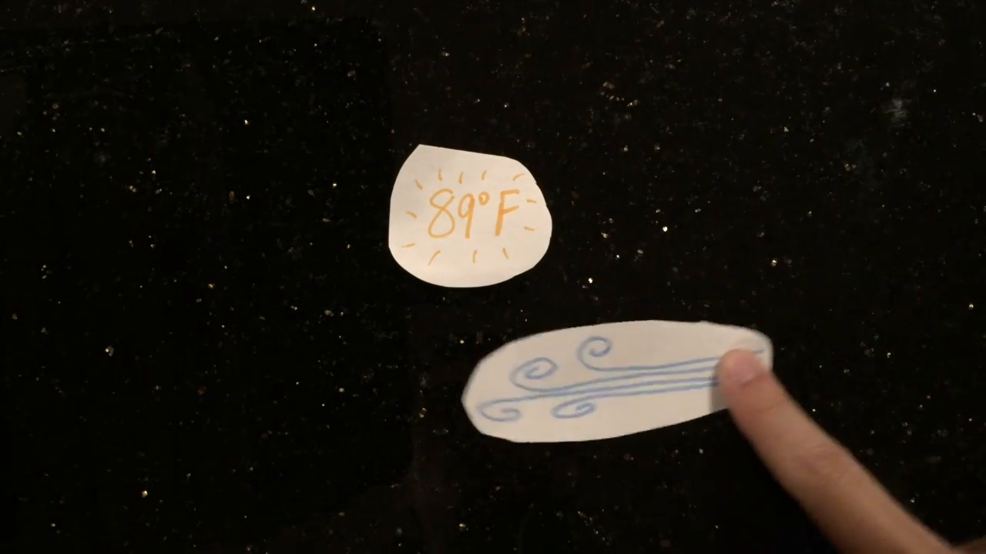
Step: Drag the blue wind cutout from beneath the 89°F sun to its left side
left_click_drag(601, 385, 200, 269)
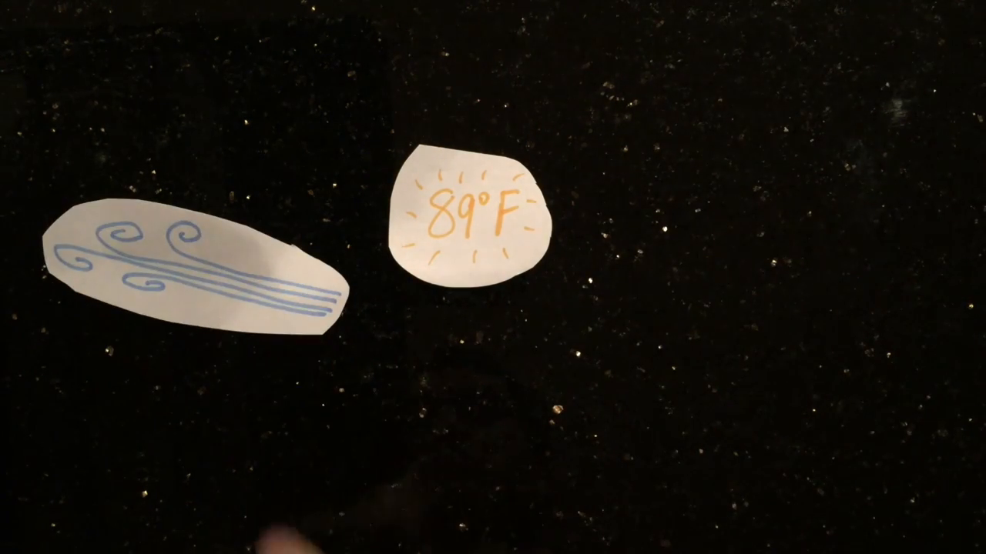